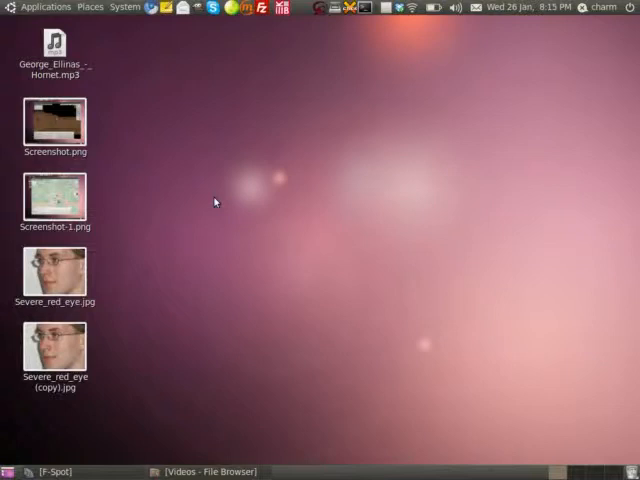
pyautogui.moveTo(128, 430)
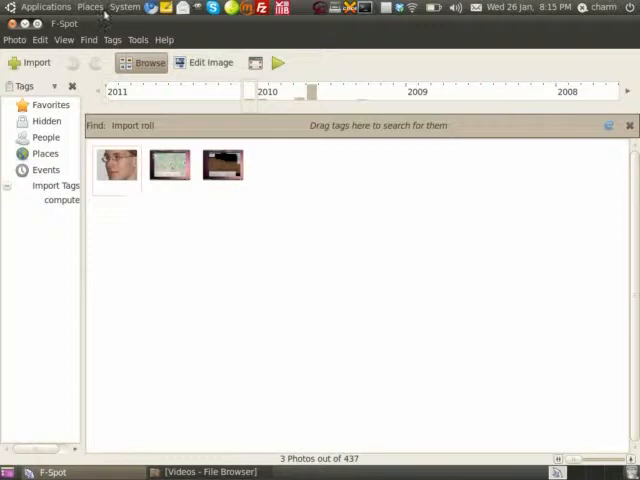
pyautogui.click(44, 8)
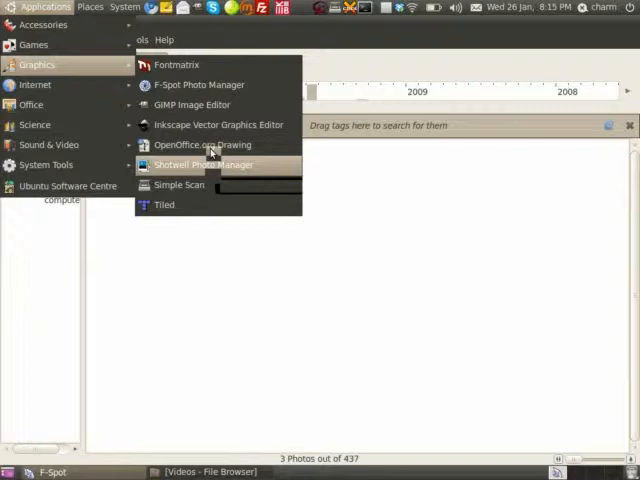
pyautogui.click(204, 164)
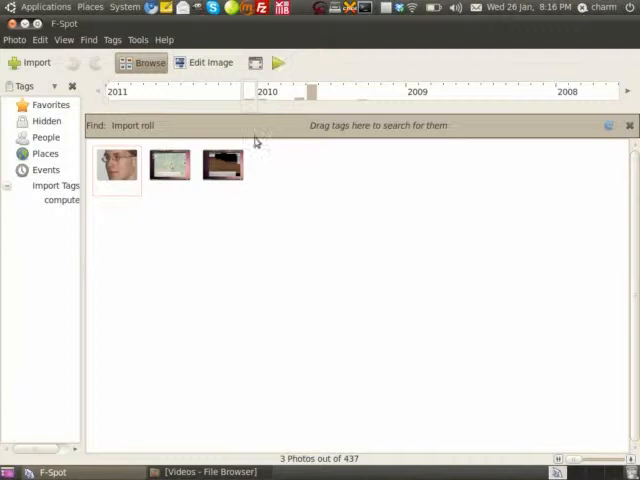
pyautogui.moveTo(30, 8)
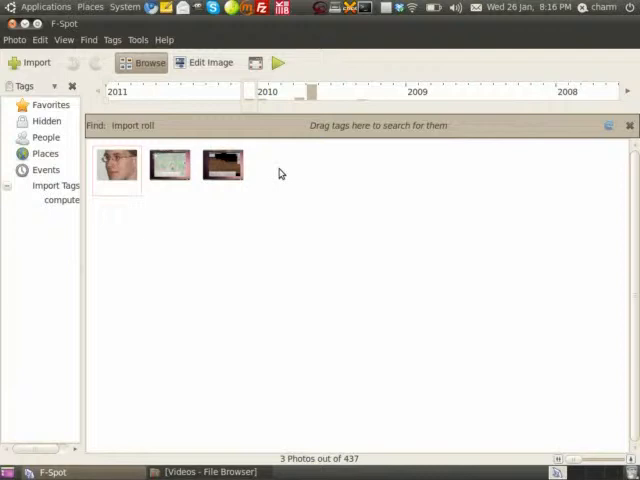
pyautogui.moveTo(284, 190)
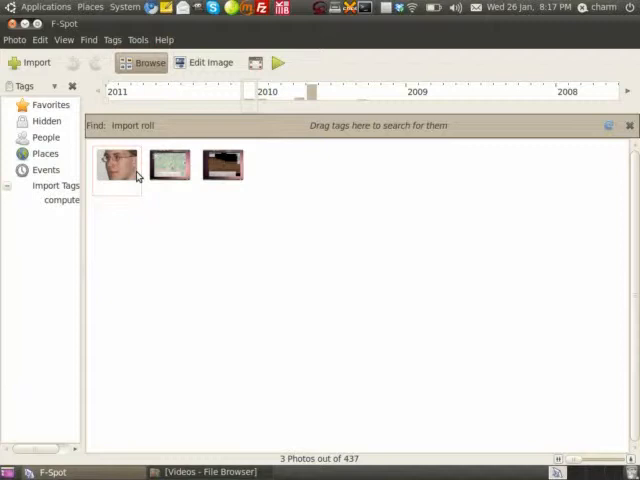
# - Bring the first thumbnail, the portrait of the man with glasses, into the full-size editing view
pyautogui.click(116, 164)
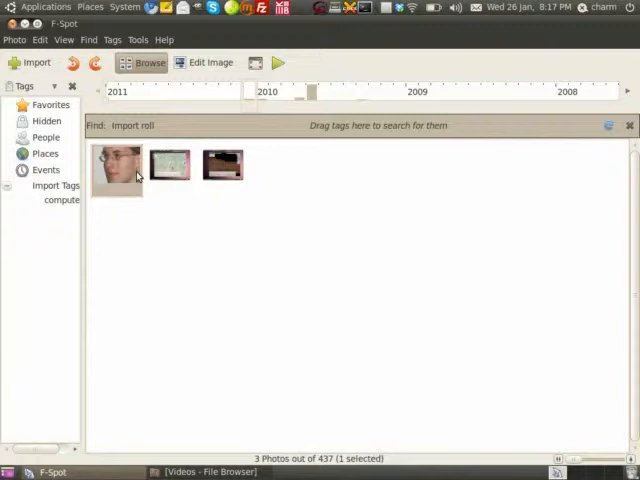
pyautogui.click(116, 170)
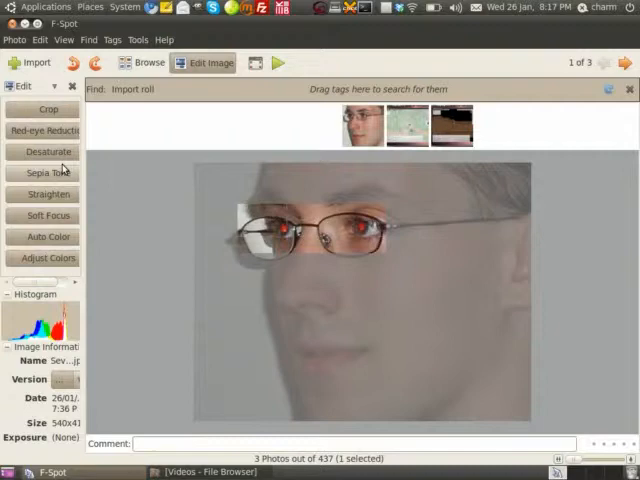
pyautogui.click(44, 130)
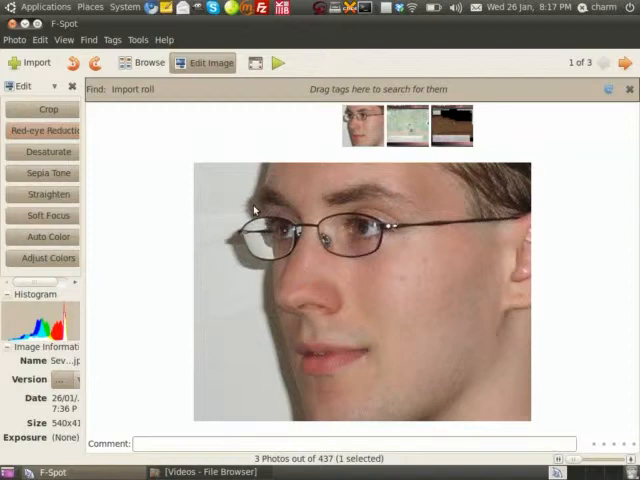
pyautogui.click(48, 236)
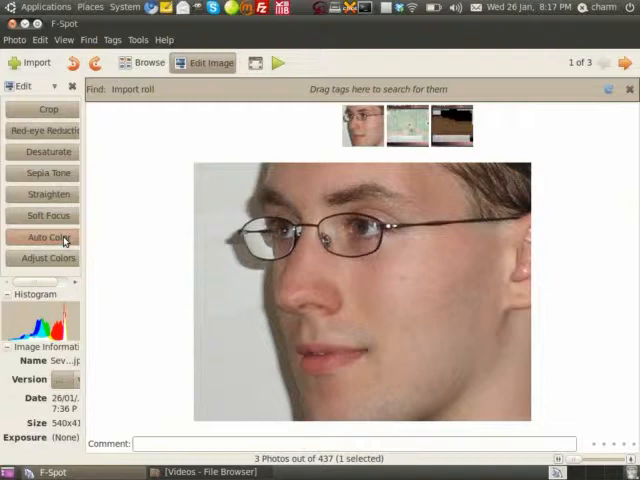
# - Apply Auto Color to the portrait, warming the skin tones against a greenish background
pyautogui.click(48, 236)
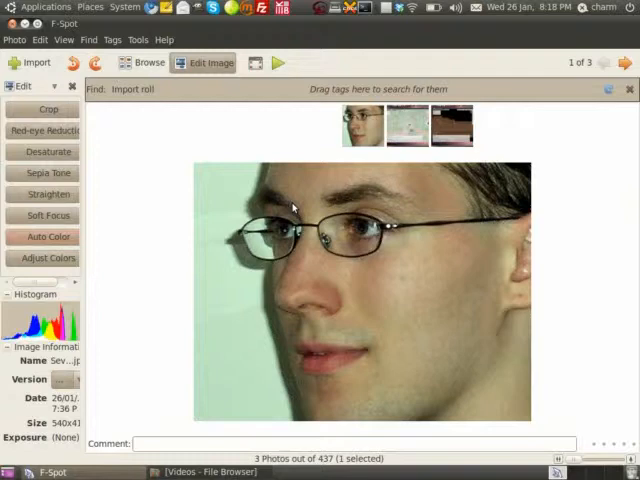
pyautogui.moveTo(288, 174)
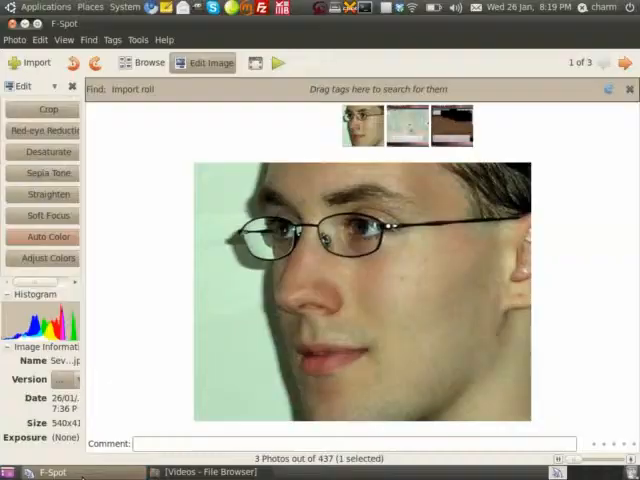
pyautogui.click(40, 40)
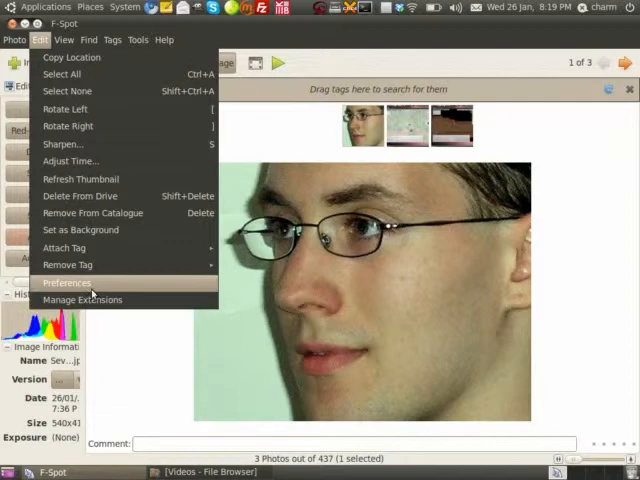
pyautogui.click(68, 282)
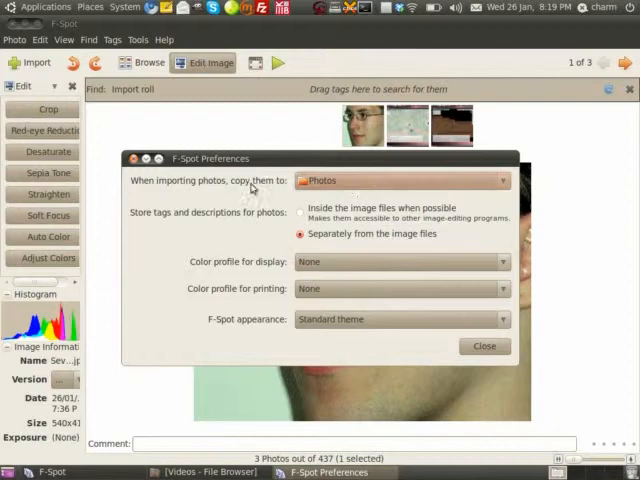
pyautogui.click(484, 346)
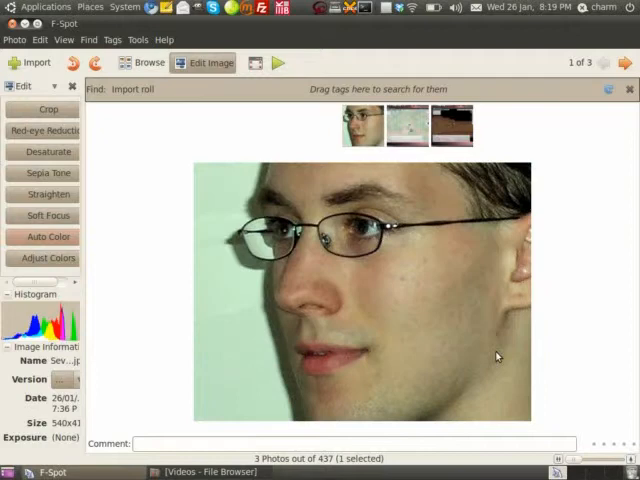
pyautogui.click(14, 40)
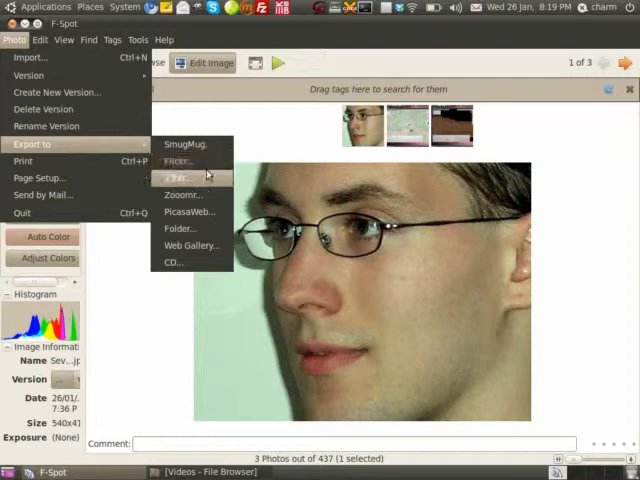
pyautogui.moveTo(190, 246)
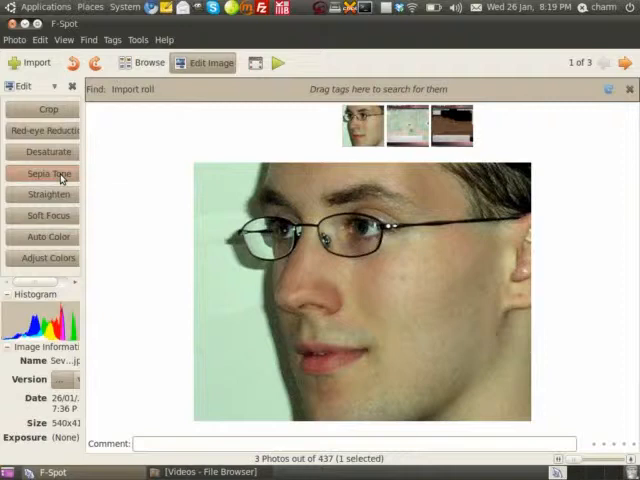
# - Apply a Sepia Tone to the portrait and browse the Tags menu's creation options
pyautogui.click(48, 172)
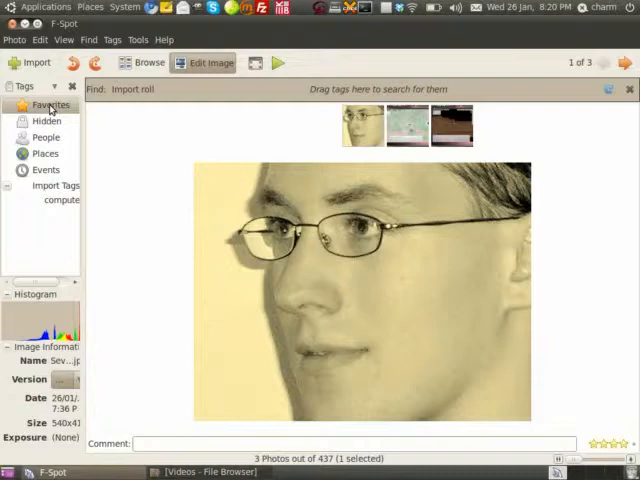
pyautogui.click(138, 40)
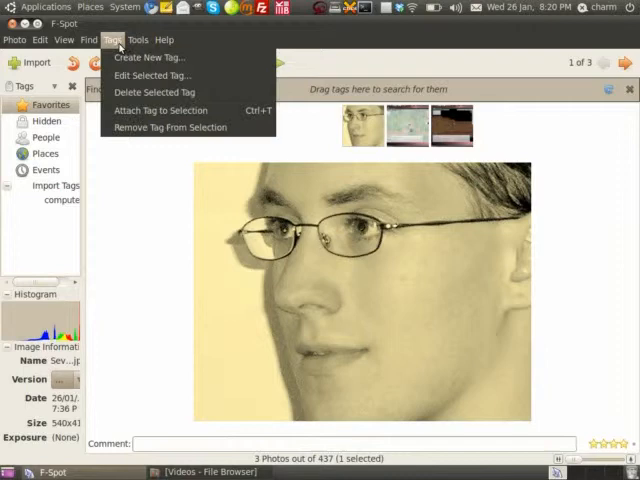
pyautogui.click(88, 40)
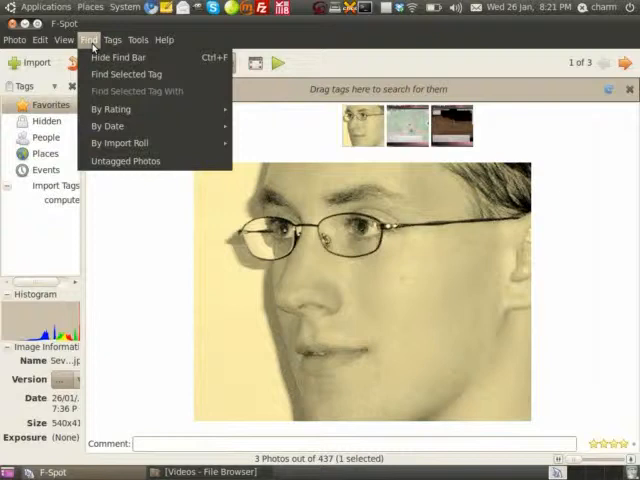
pyautogui.click(38, 40)
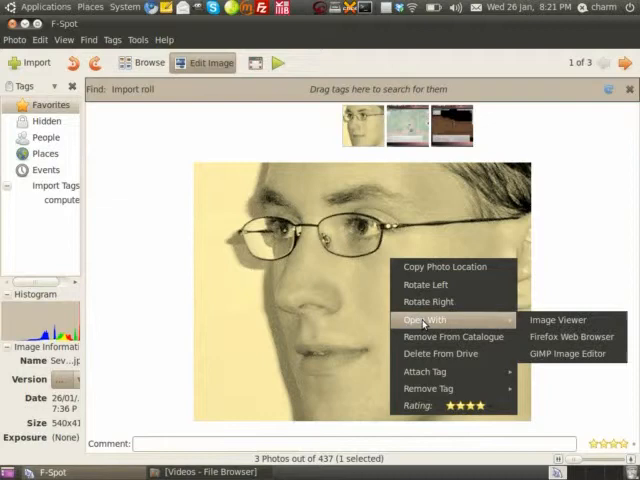
pyautogui.moveTo(452, 336)
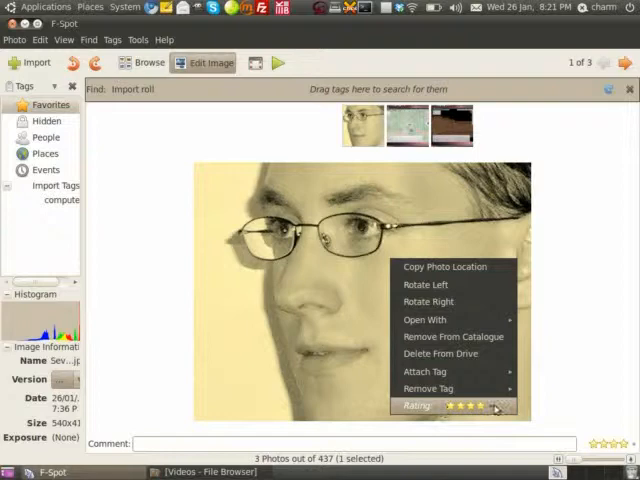
pyautogui.moveTo(424, 320)
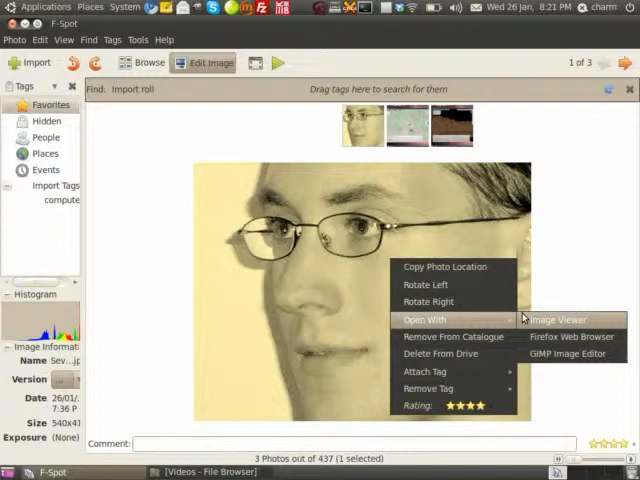
pyautogui.moveTo(568, 352)
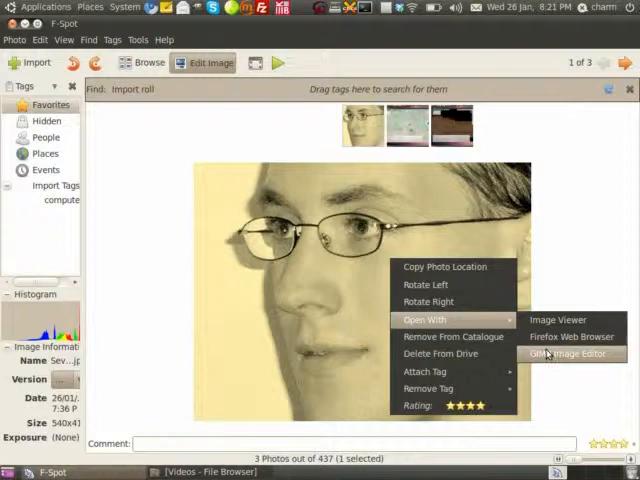